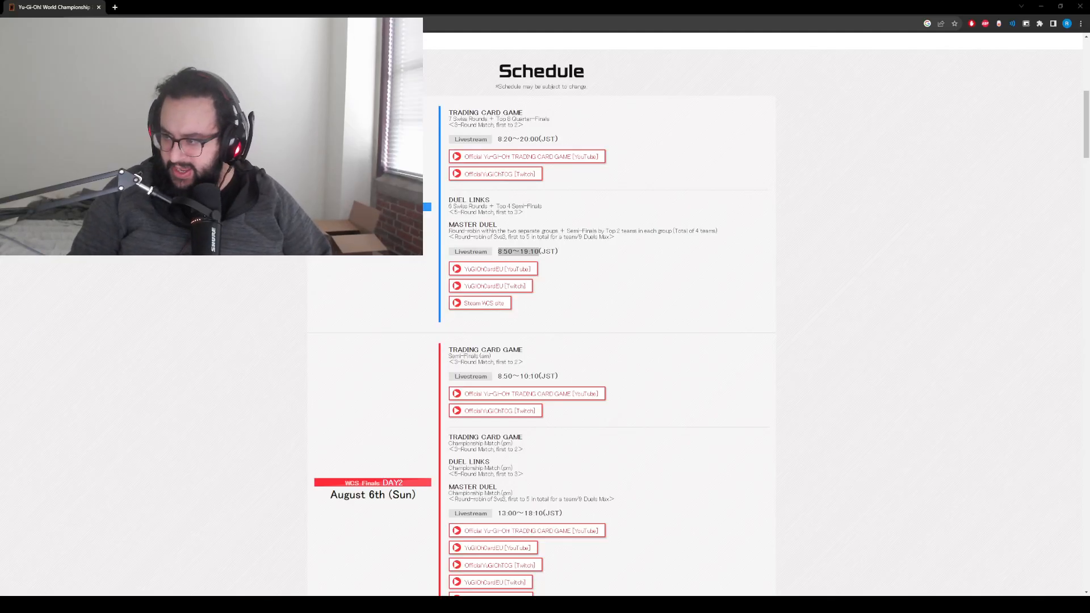
Select the August 5th Master Duel livestream time 8:50~19:10 (JST) in the Day 1 schedule
scroll(up, 3)
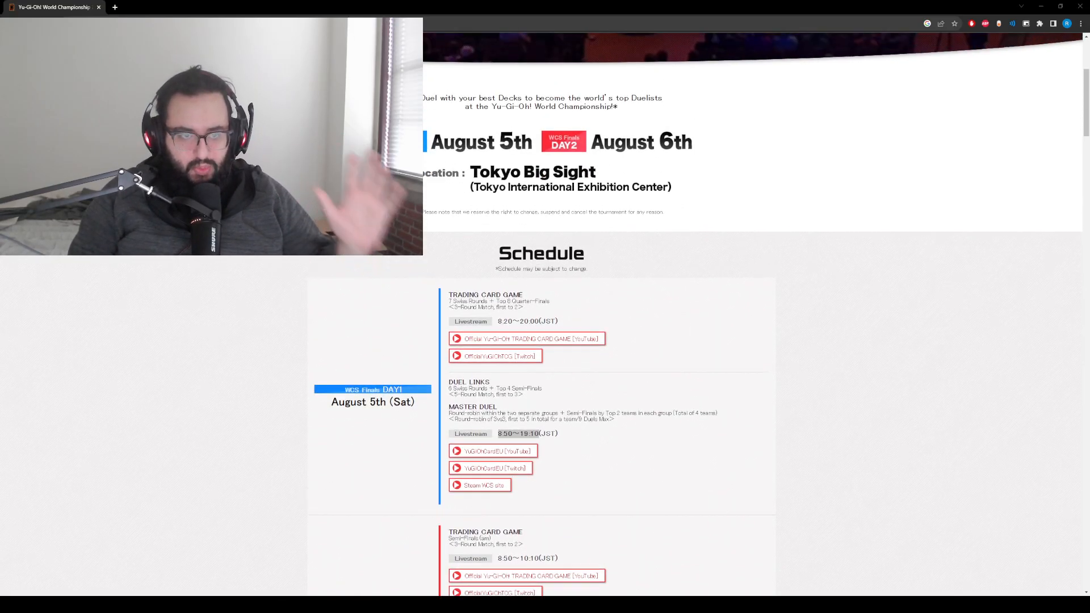
scroll(up, 3)
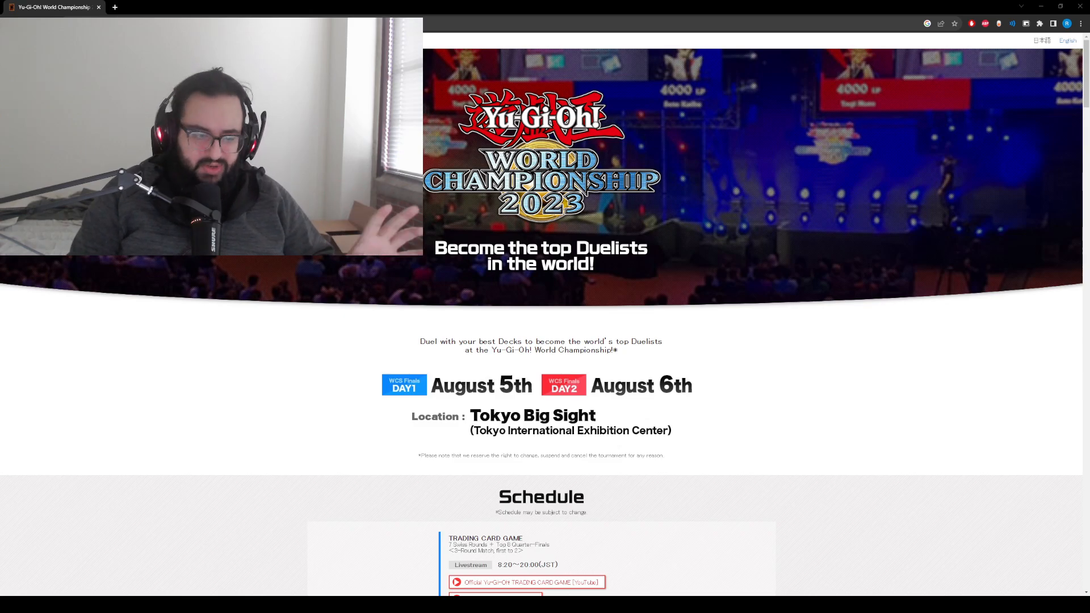
scroll(down, 3)
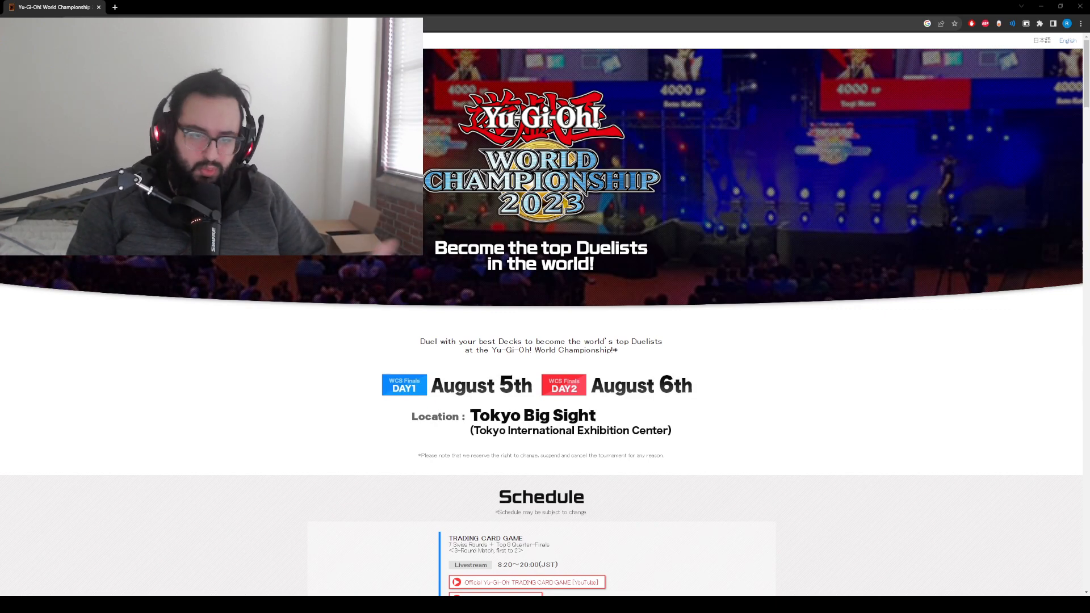
scroll(down, 3)
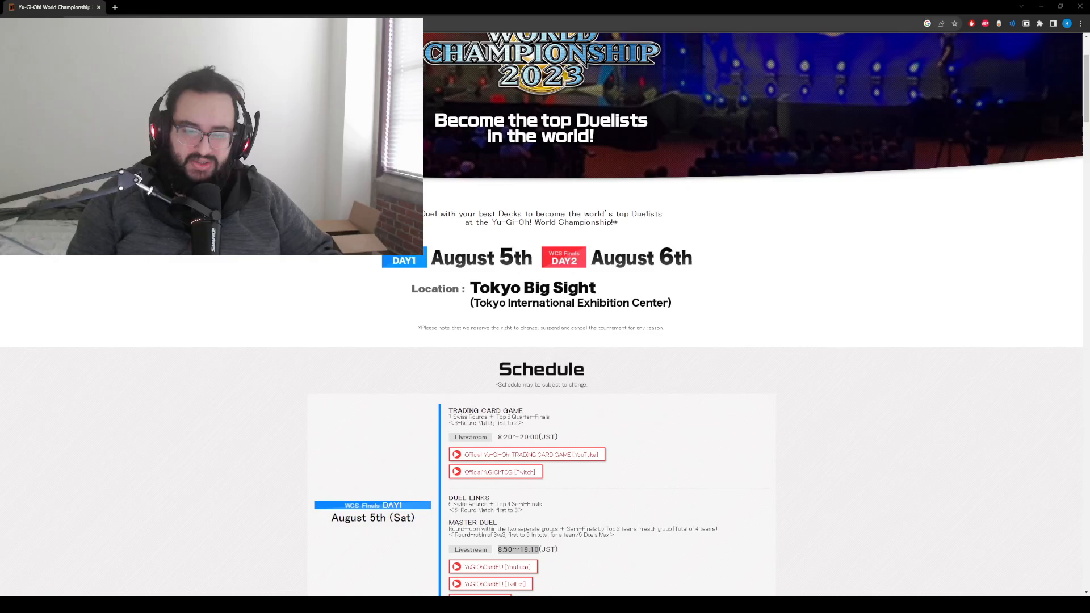
scroll(down, 3)
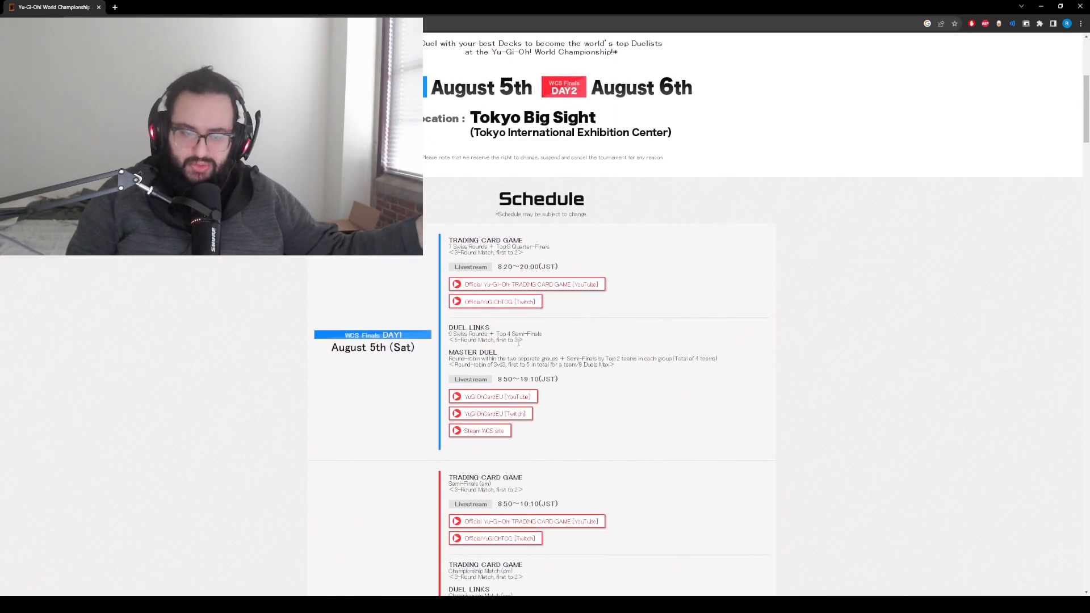
scroll(up, 3)
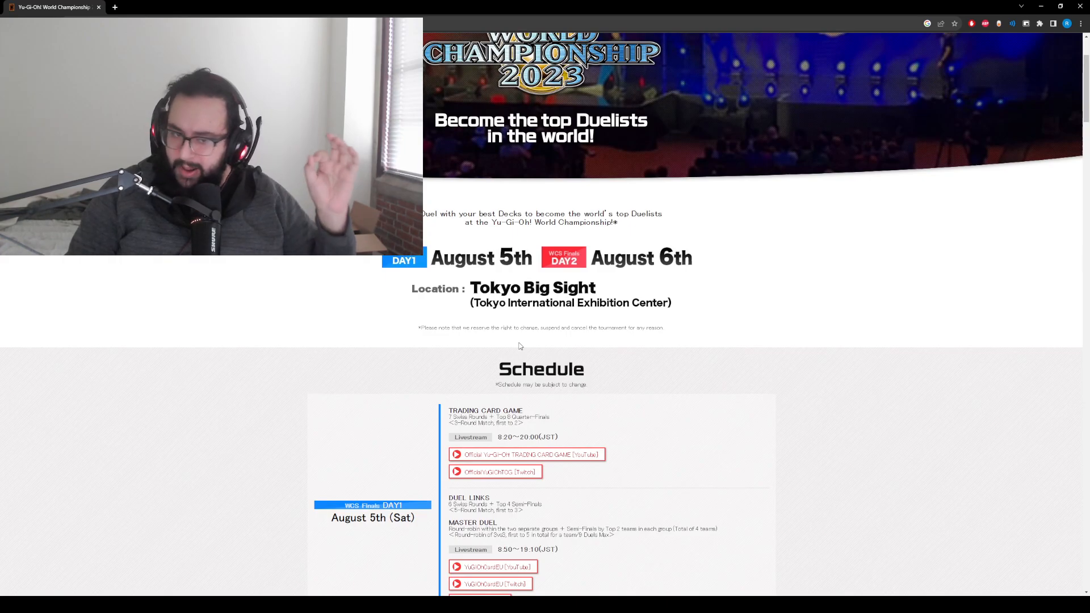
scroll(down, 3)
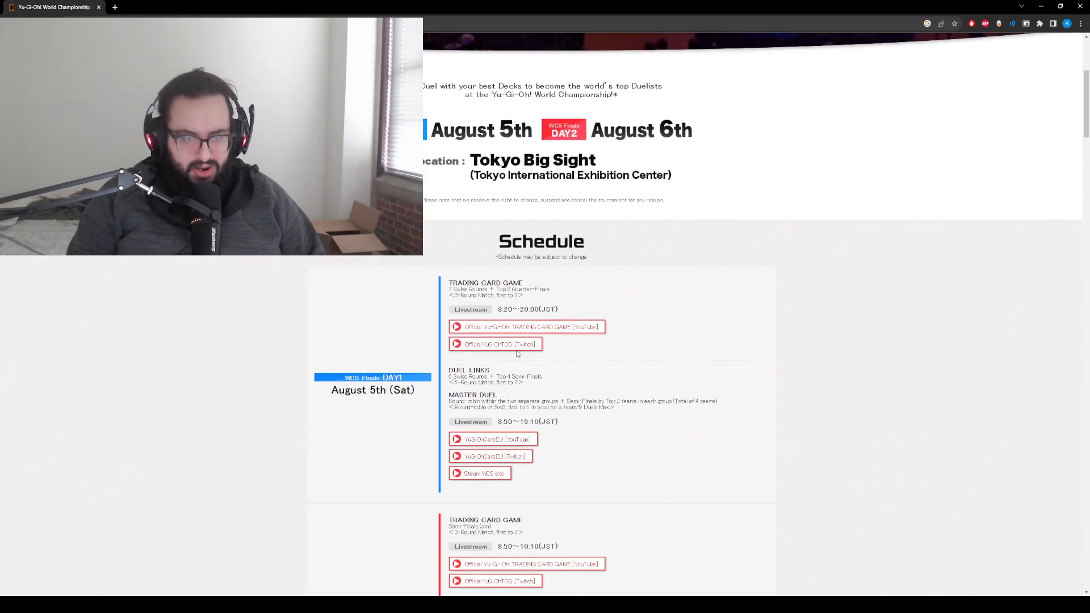
double_click(528, 422)
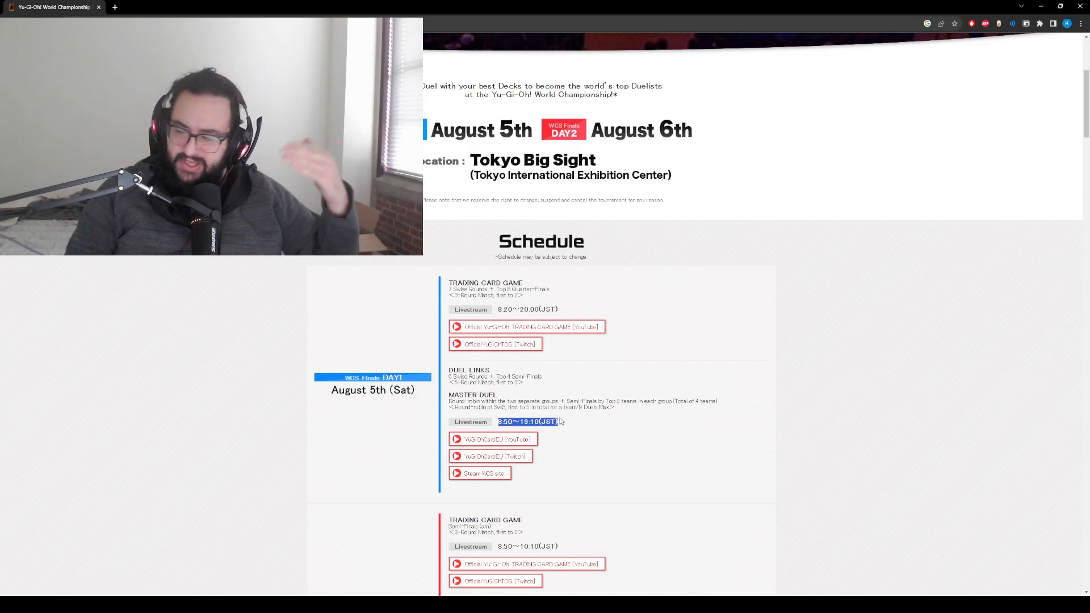
scroll(down, 3)
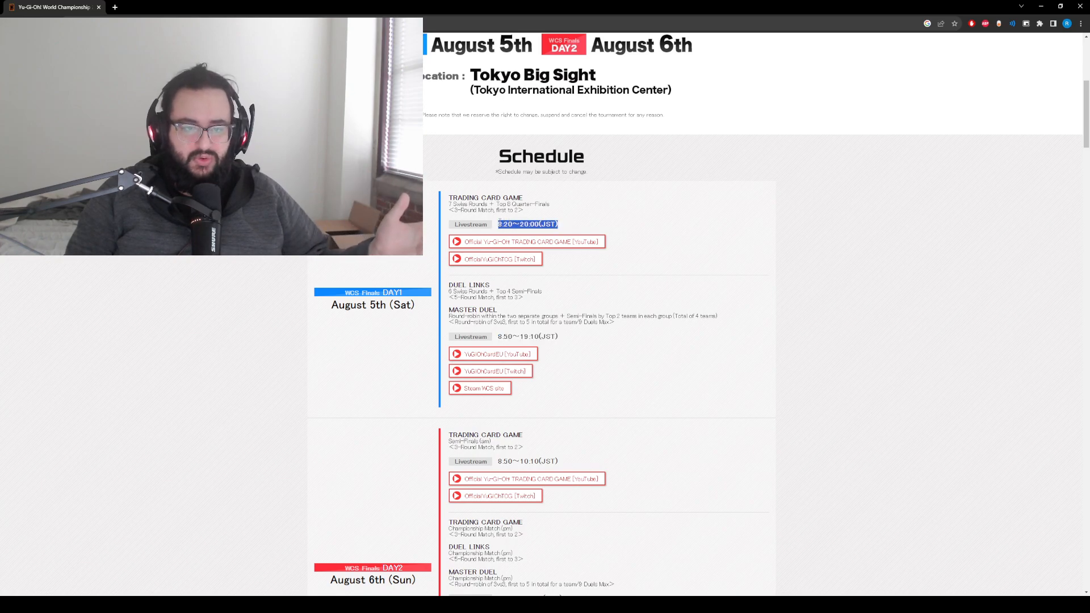
mouse_move(580, 263)
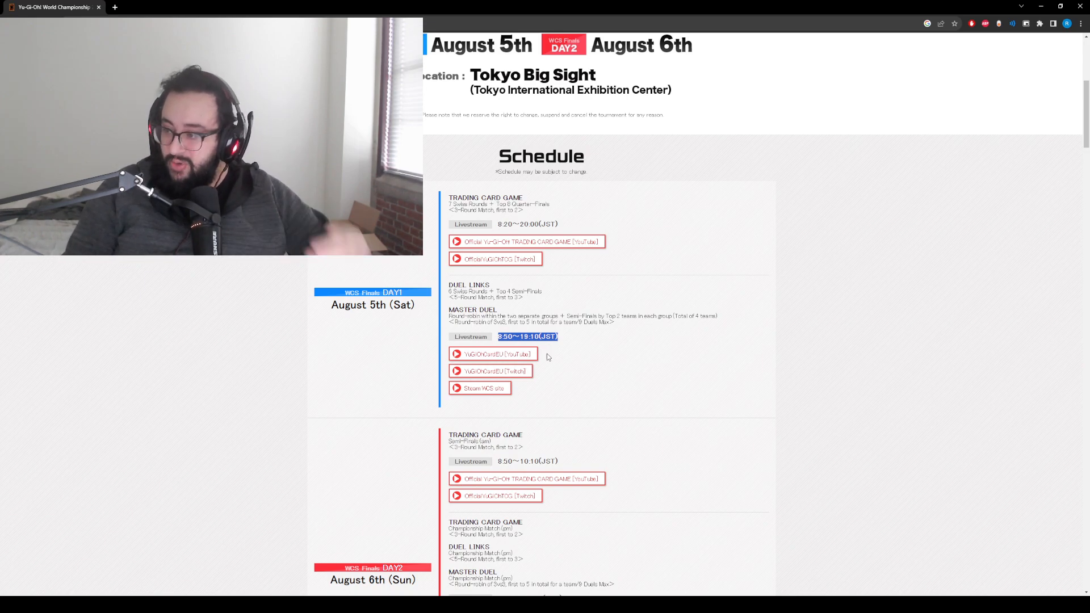
Scroll through Day 2's stream channels to the Trading Card Game, Duel Links and Master Duel footer
scroll(down, 3)
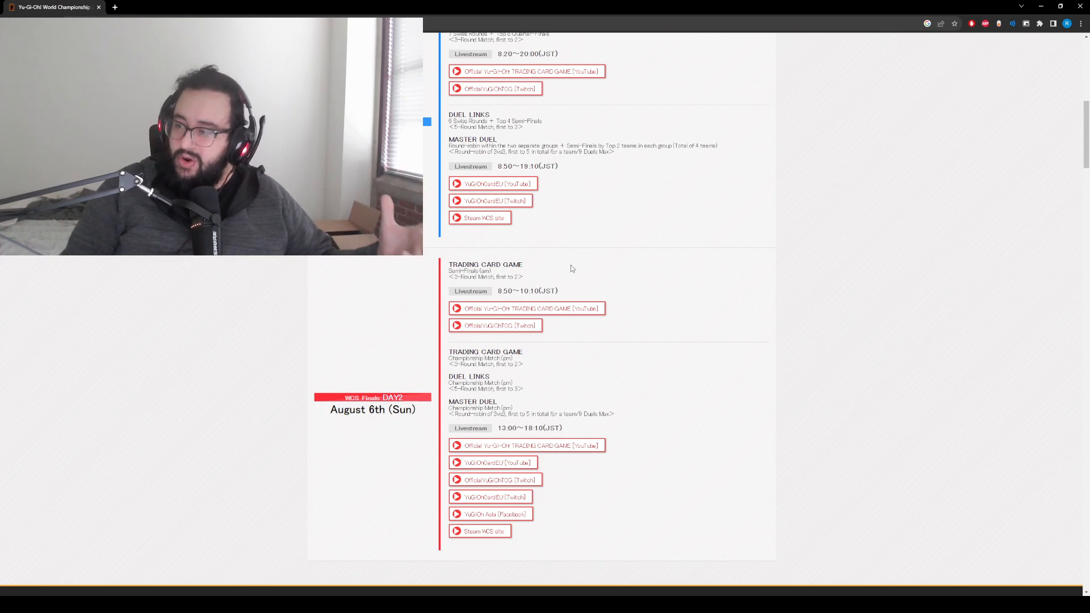
scroll(up, 3)
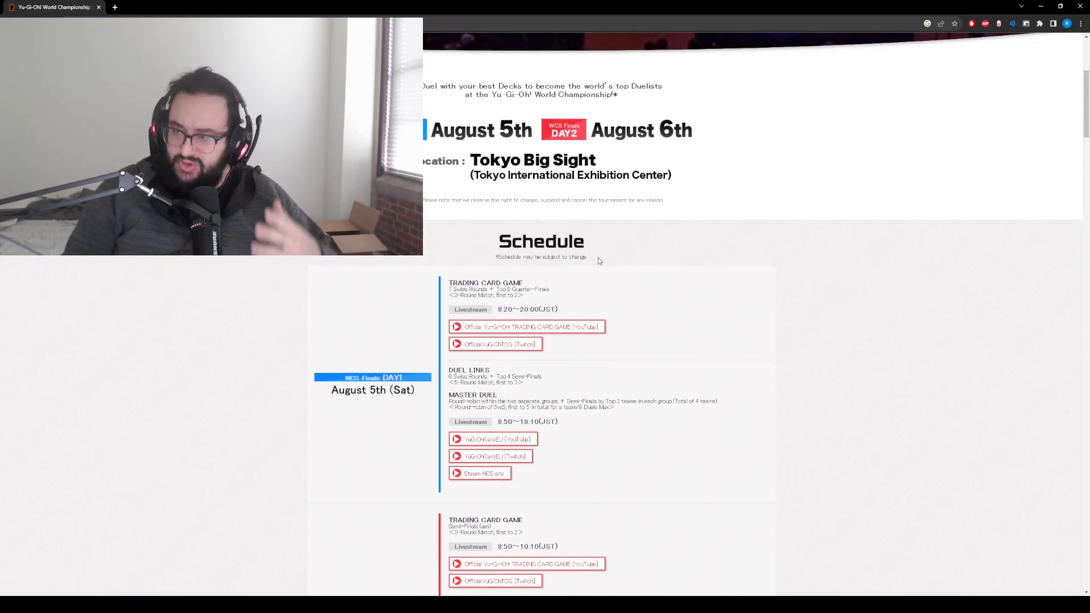
scroll(down, 3)
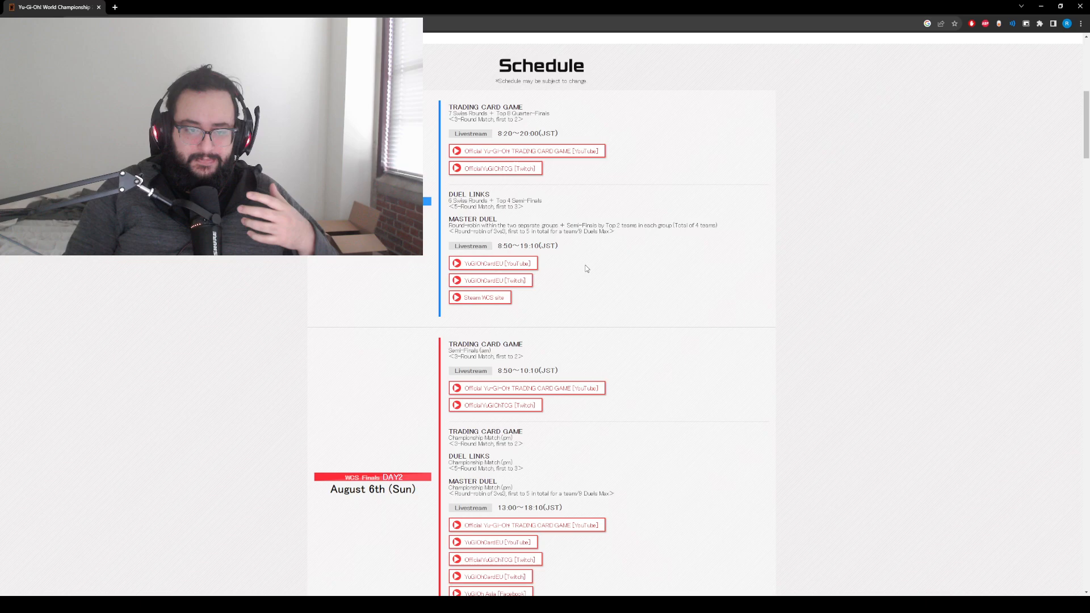
scroll(down, 3)
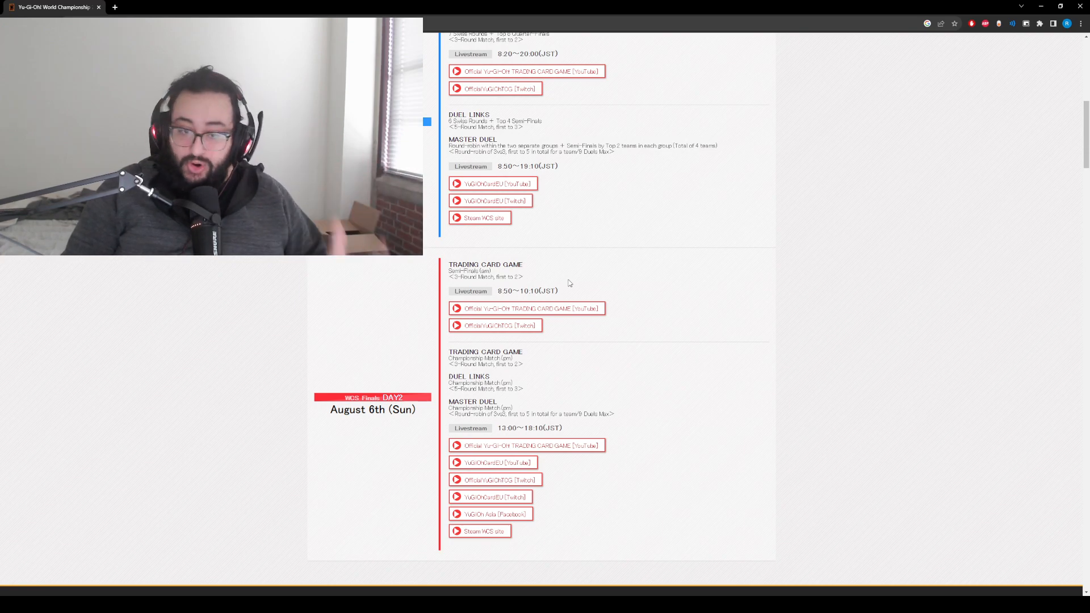
scroll(up, 3)
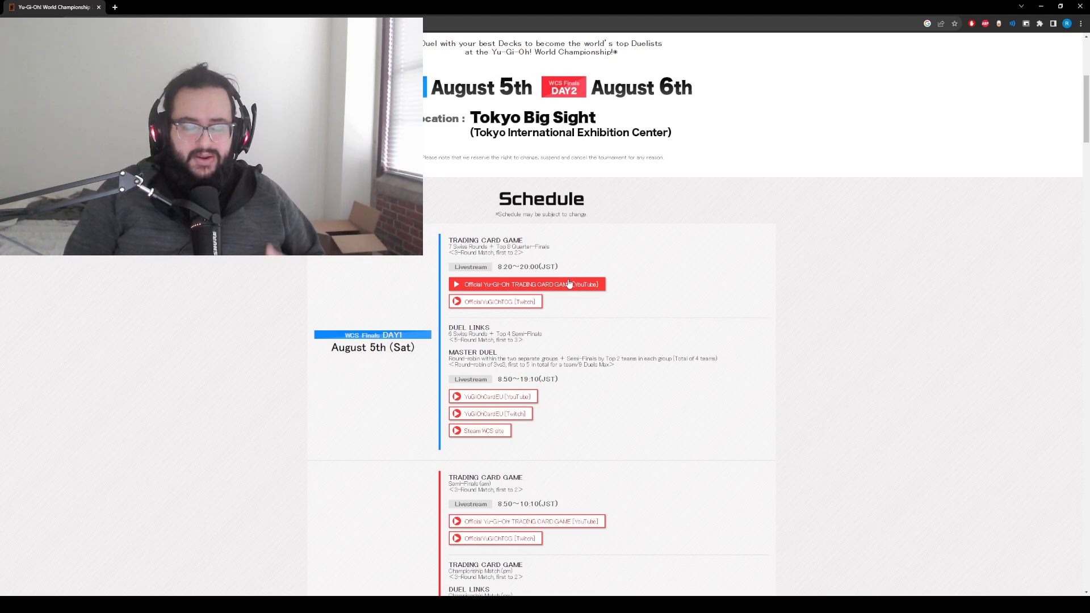
scroll(down, 3)
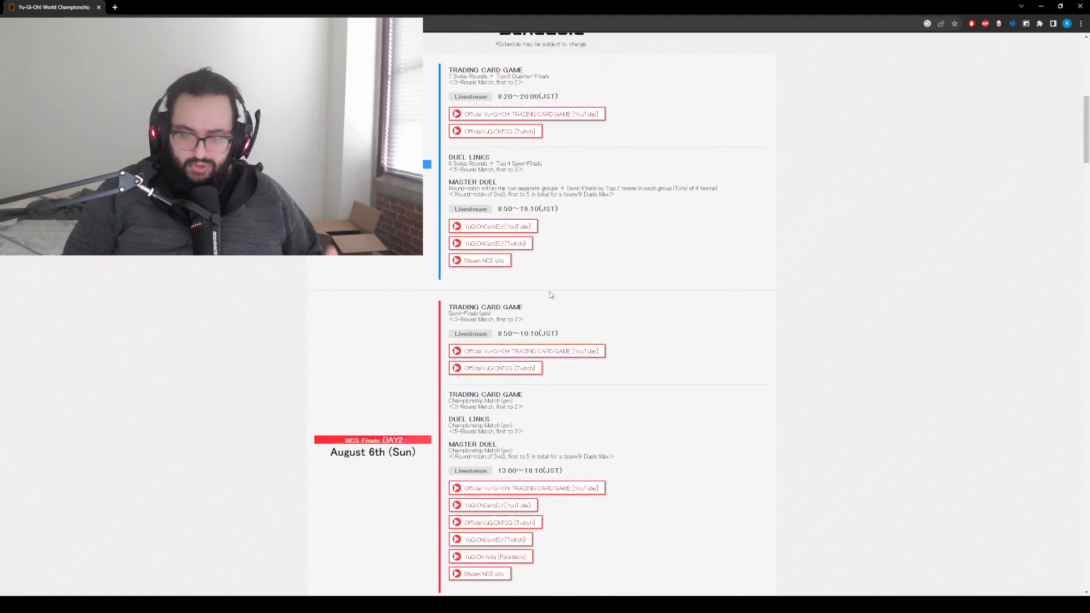
scroll(down, 3)
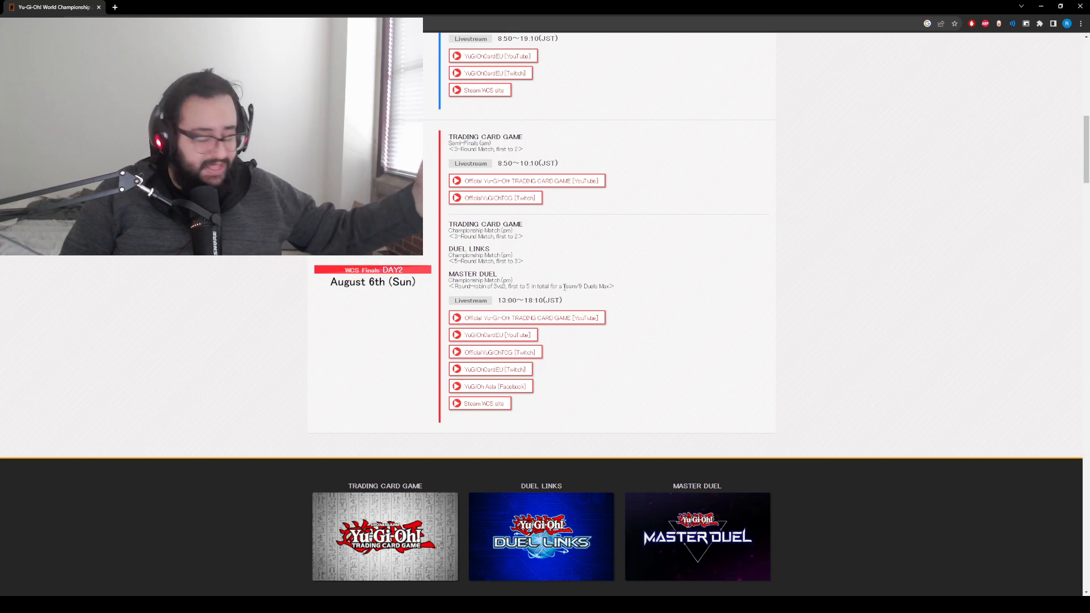
Scroll up to the top banner showing the event dates and Tokyo Big Sight venue
scroll(up, 3)
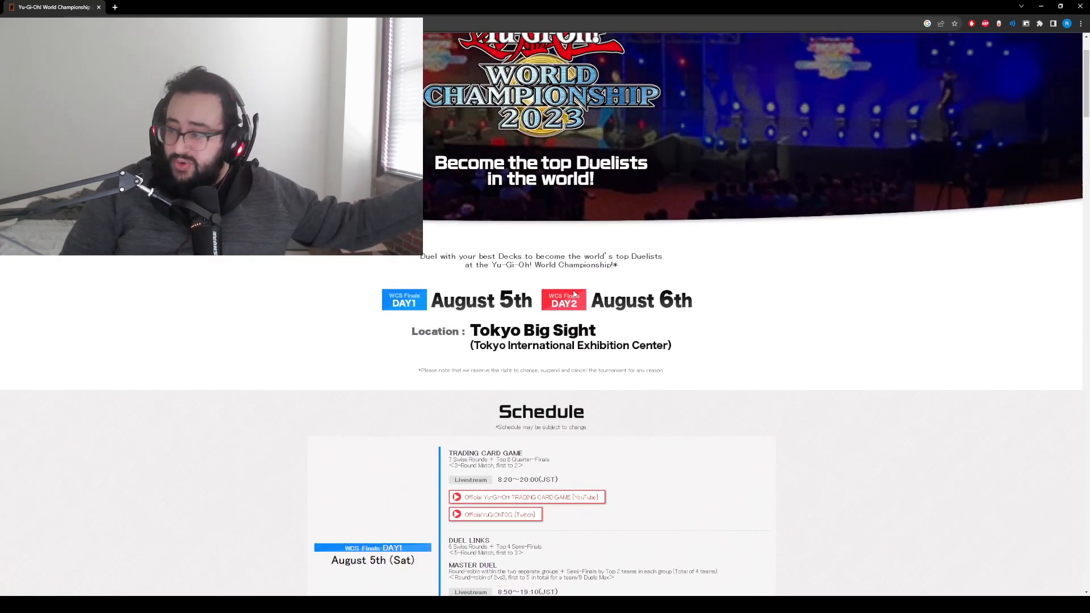
scroll(up, 3)
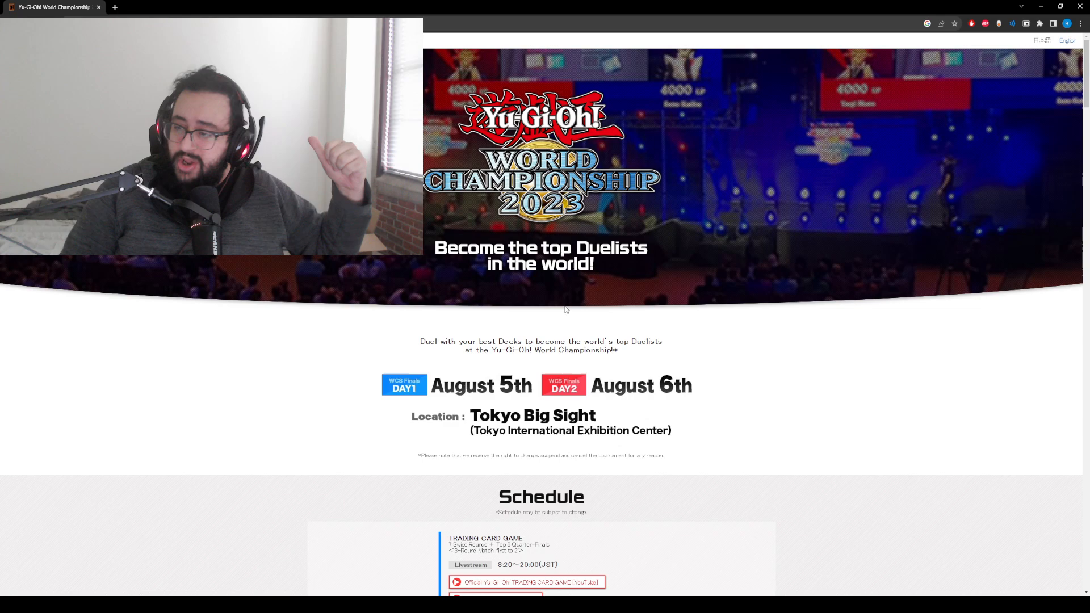
mouse_move(554, 285)
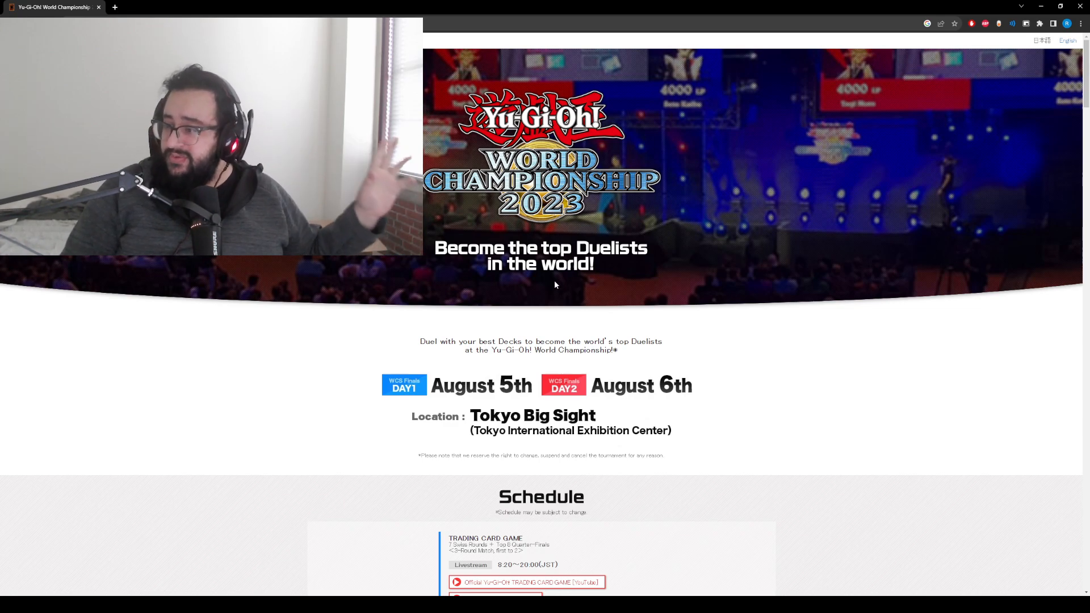
scroll(down, 3)
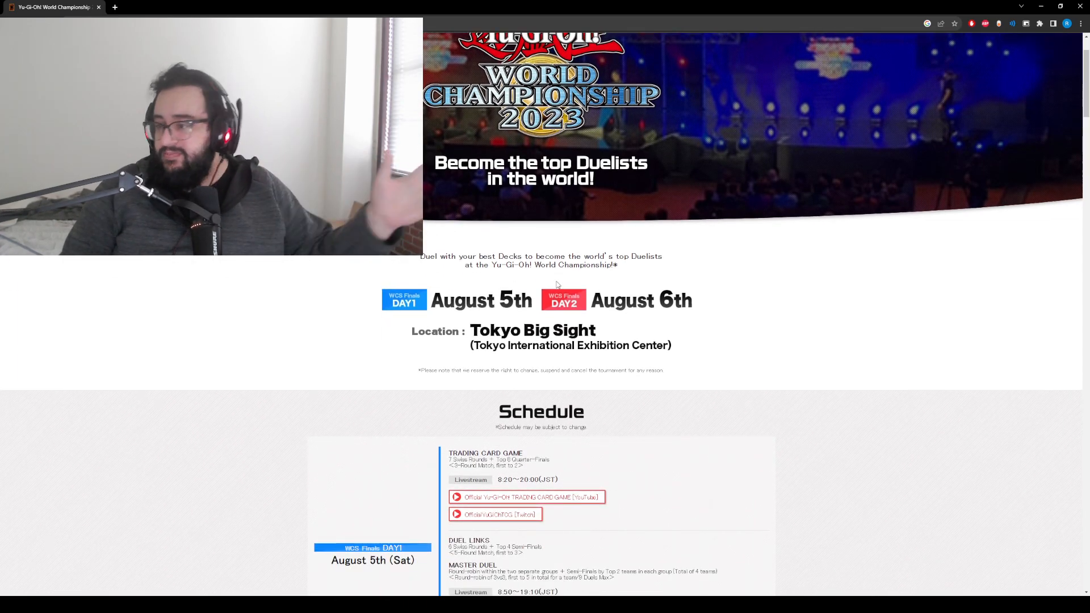
scroll(down, 3)
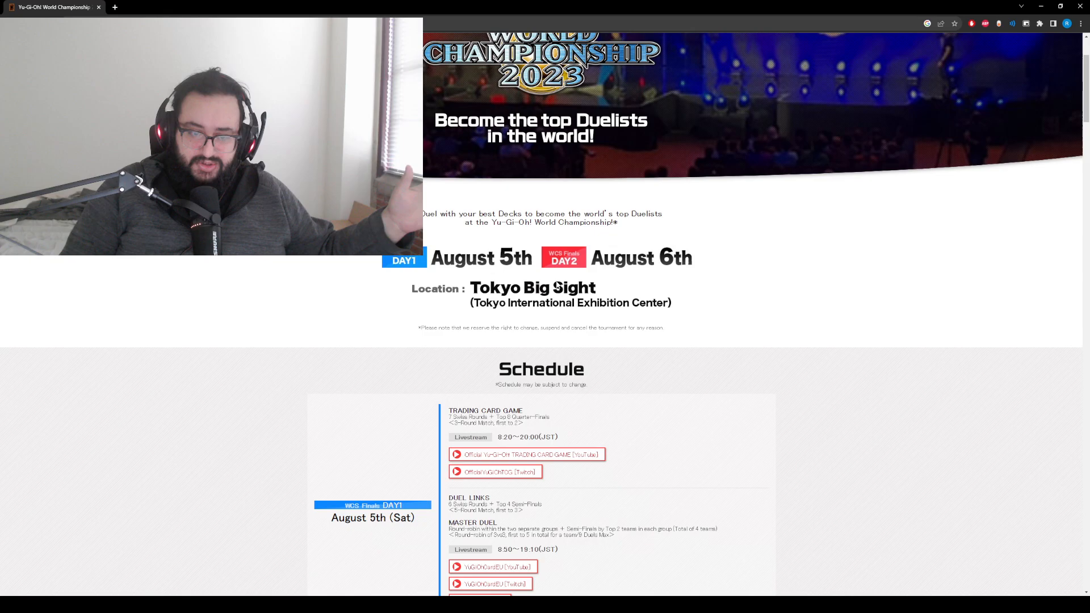